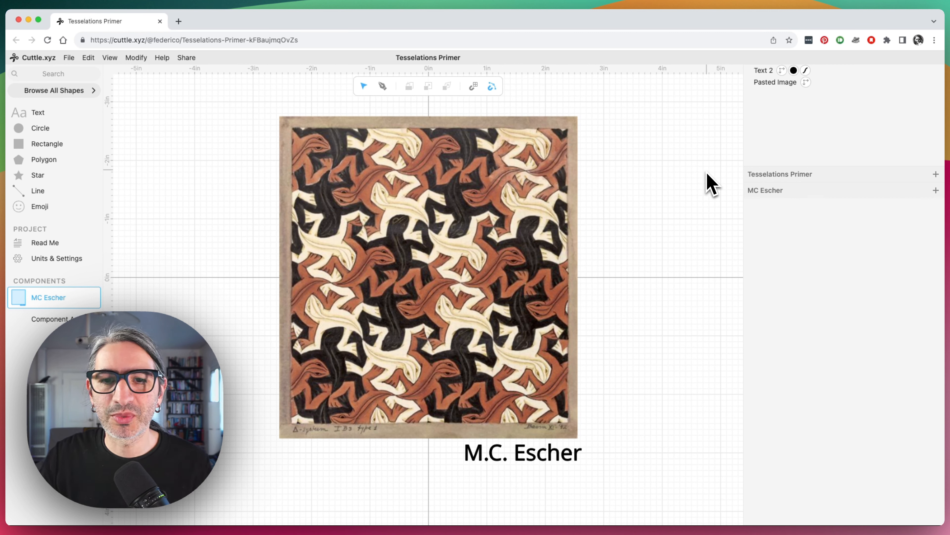
{"action": "mouse_move", "coordinate": [608, 287]}
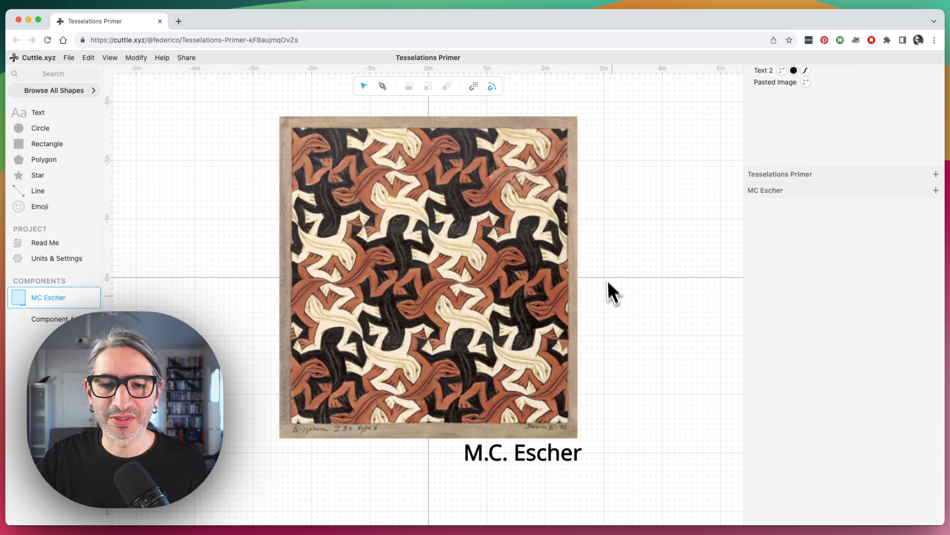
{"action": "mouse_move", "coordinate": [638, 438]}
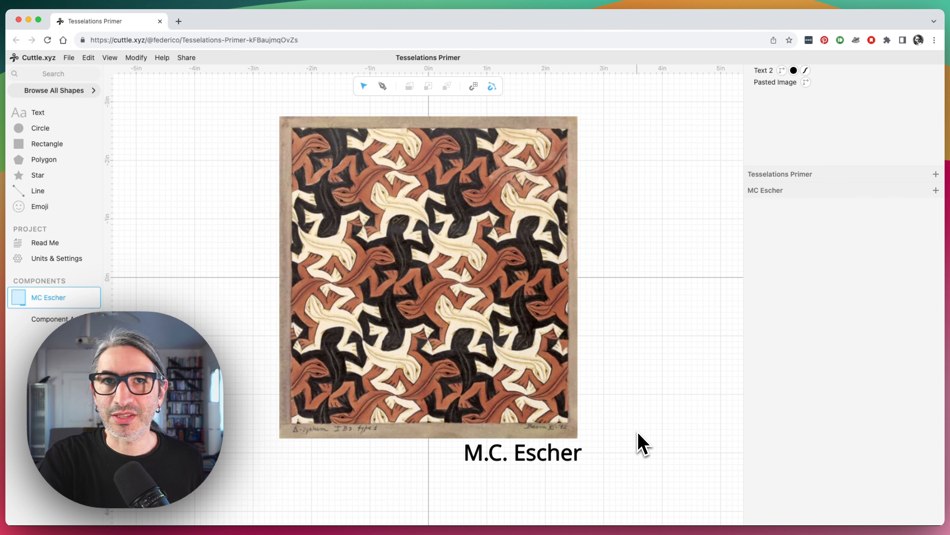
- Draw a 1-inch square at the origin and Tile Repeat it into a 4×4 grid
{"action": "left_click", "coordinate": [428, 274]}
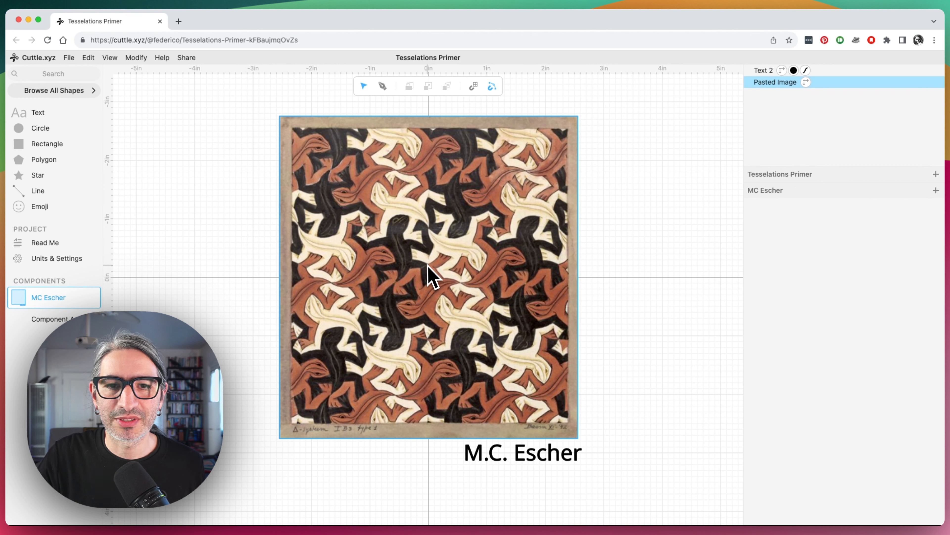
{"action": "mouse_move", "coordinate": [424, 311]}
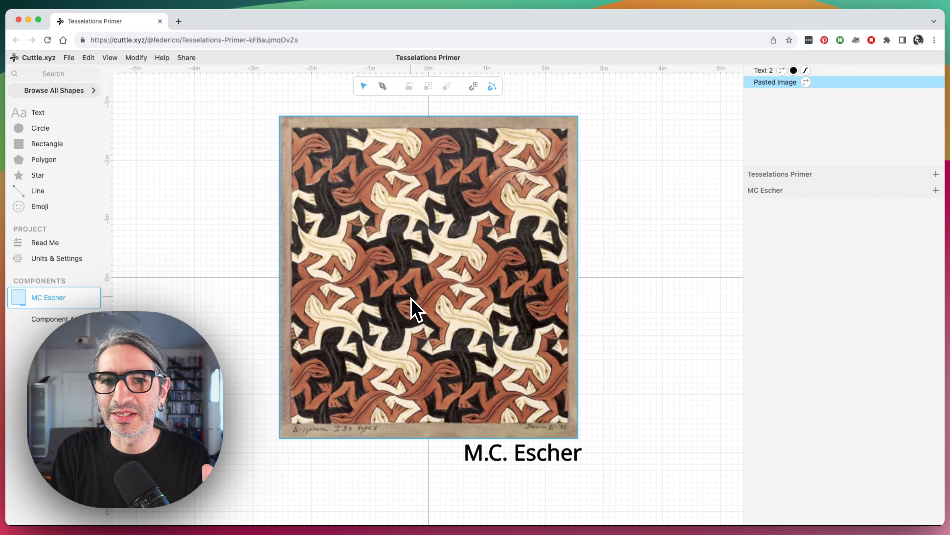
{"action": "mouse_move", "coordinate": [378, 295]}
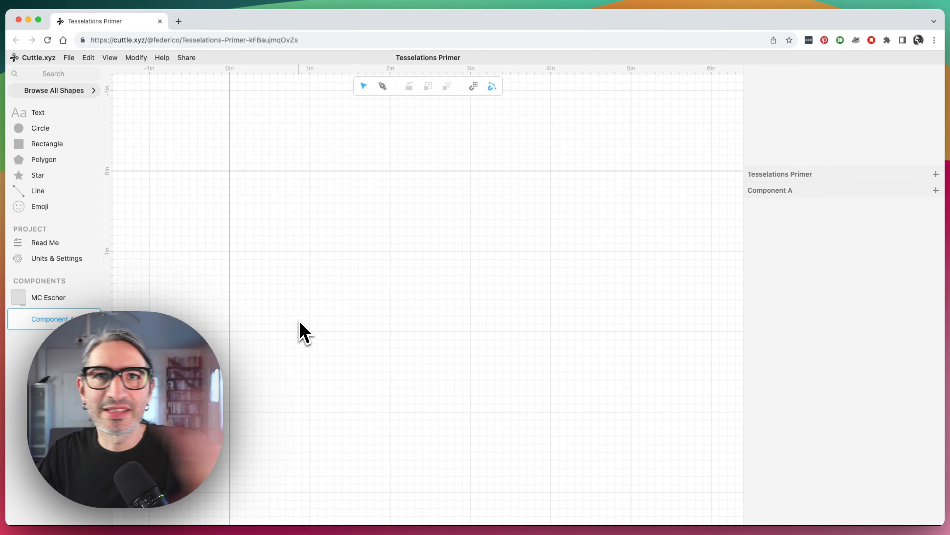
{"action": "mouse_move", "coordinate": [19, 149]}
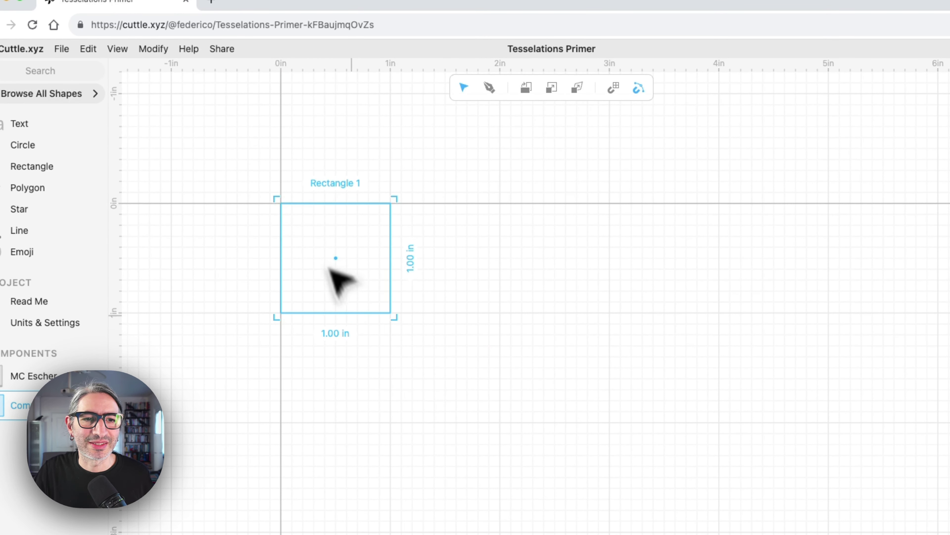
{"action": "left_click", "coordinate": [473, 346]}
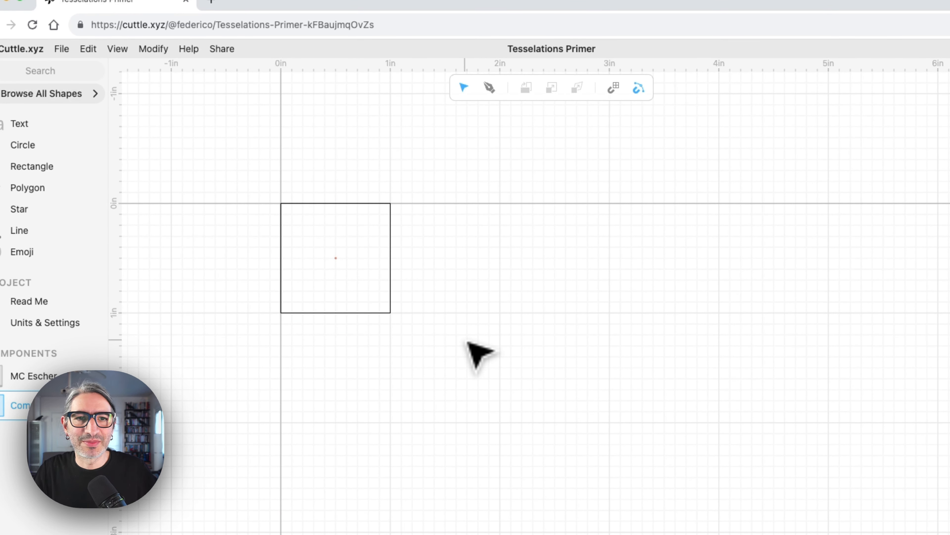
{"action": "mouse_move", "coordinate": [308, 207]}
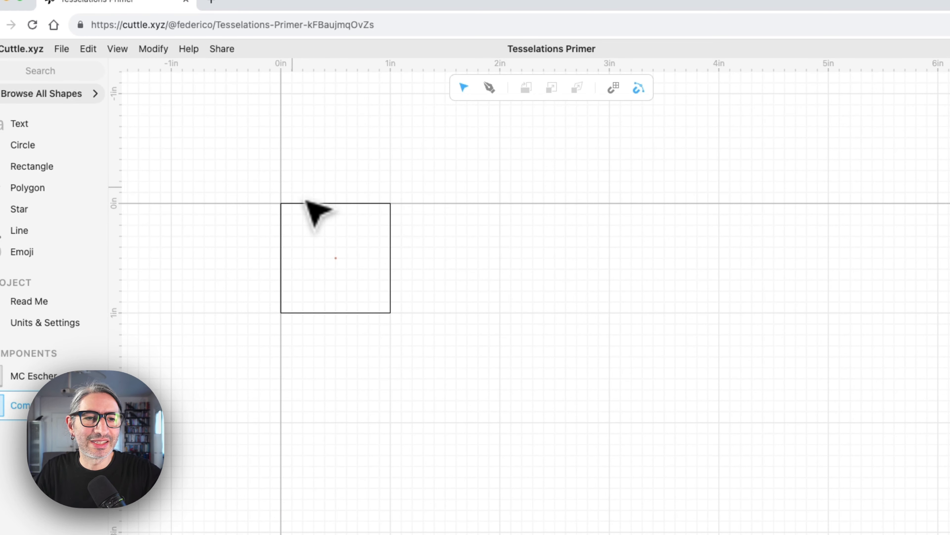
{"action": "left_click", "coordinate": [335, 257]}
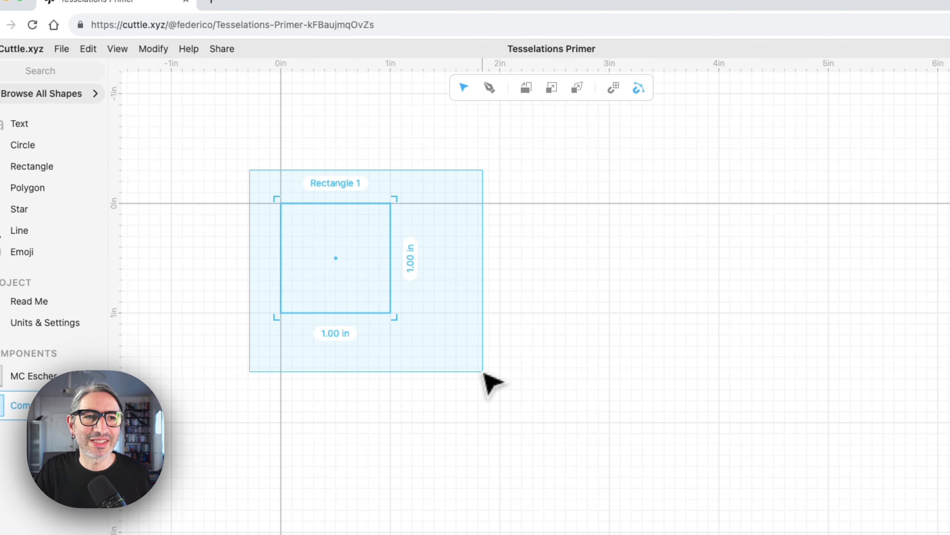
{"action": "left_click", "coordinate": [152, 49]}
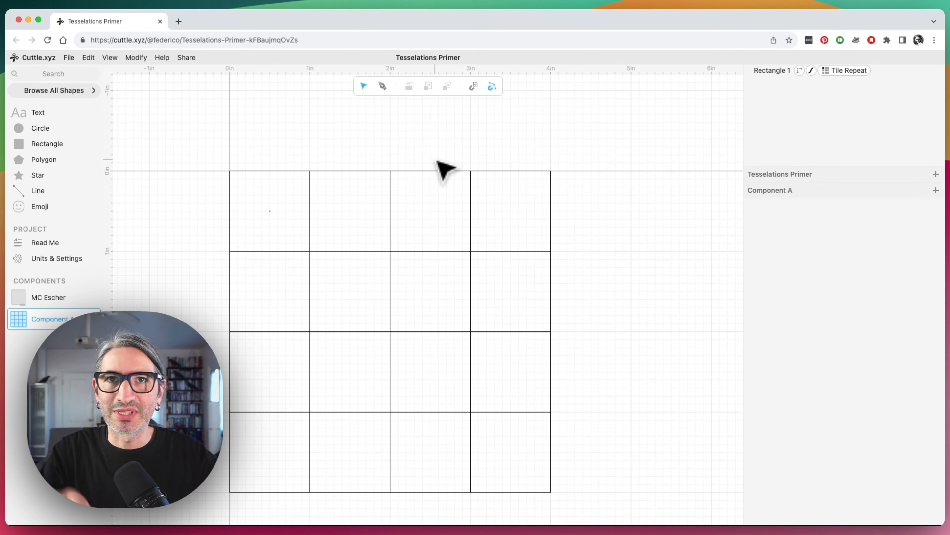
{"action": "mouse_move", "coordinate": [458, 147]}
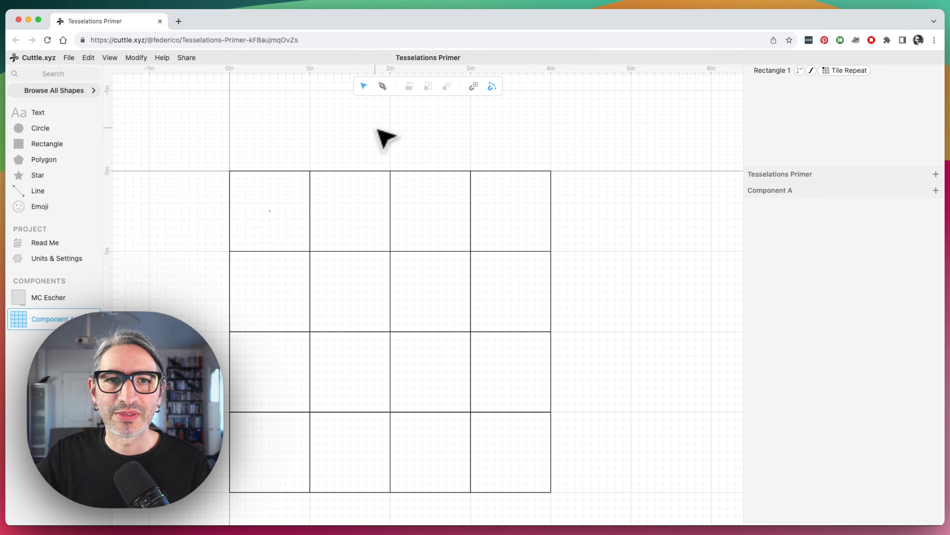
{"action": "left_click", "coordinate": [269, 213]}
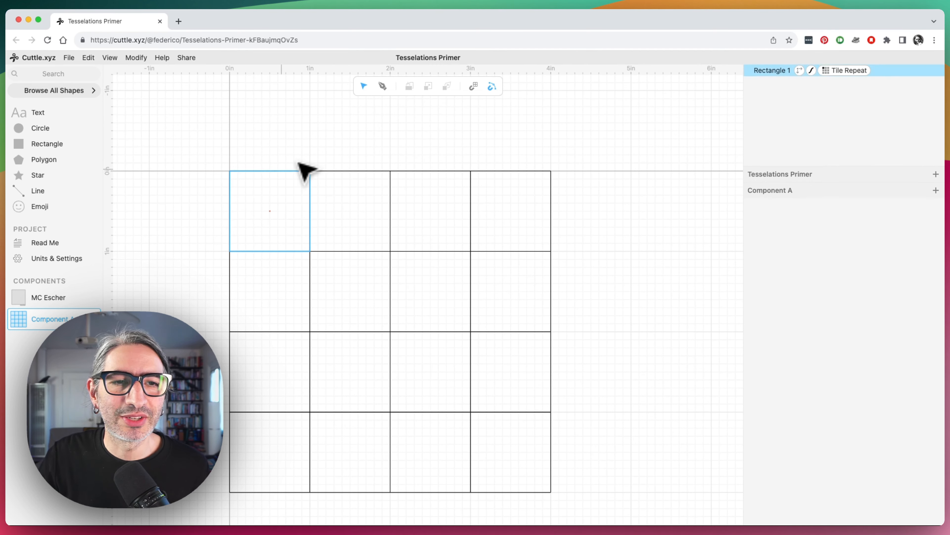
{"action": "mouse_move", "coordinate": [250, 181]}
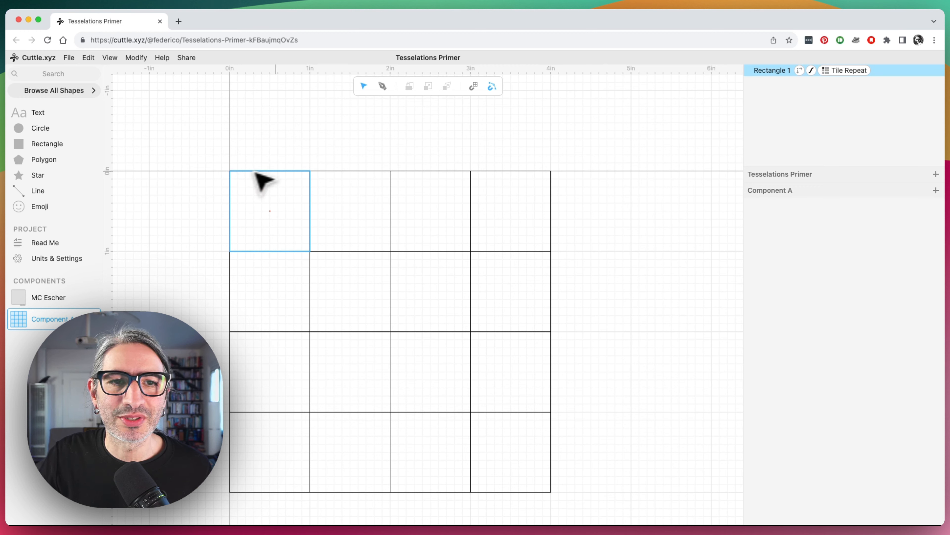
{"action": "mouse_move", "coordinate": [283, 259]}
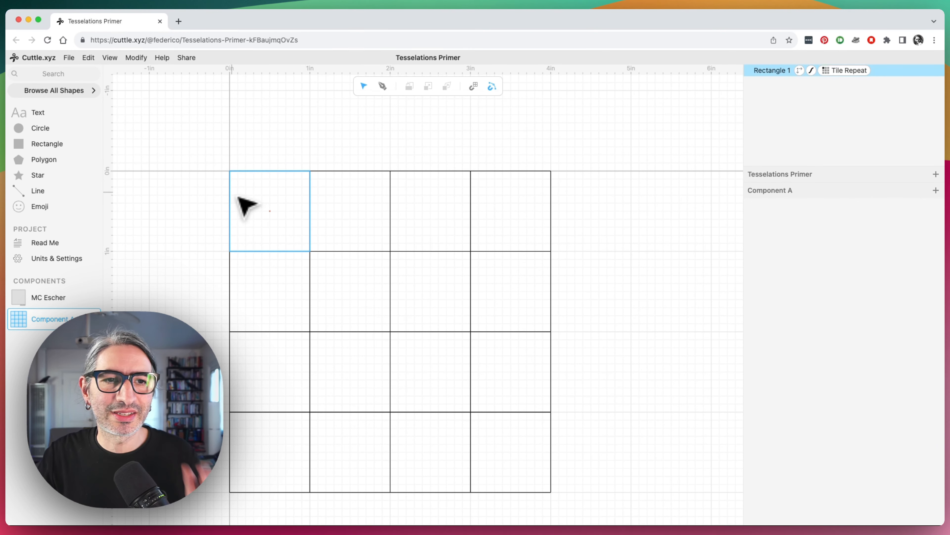
{"action": "mouse_move", "coordinate": [306, 204]}
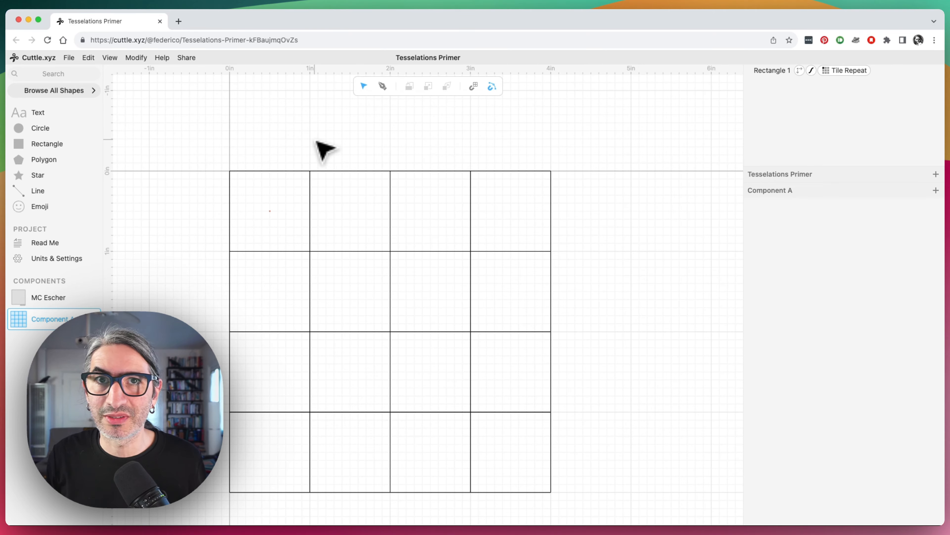
{"action": "left_click", "coordinate": [845, 71]}
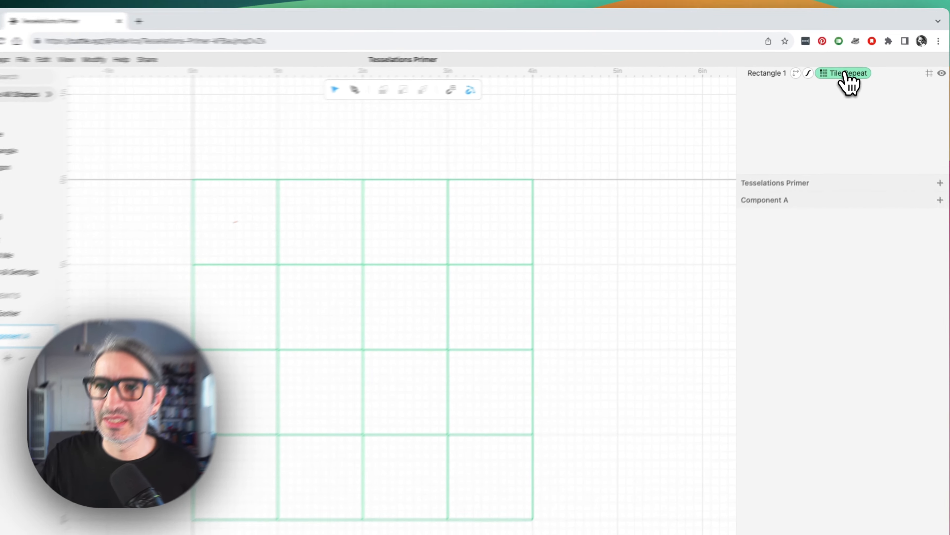
- Disable the Tile Repeat, then draw Path 1 along the top edge and start Path 2 on the left
{"action": "left_click", "coordinate": [843, 74]}
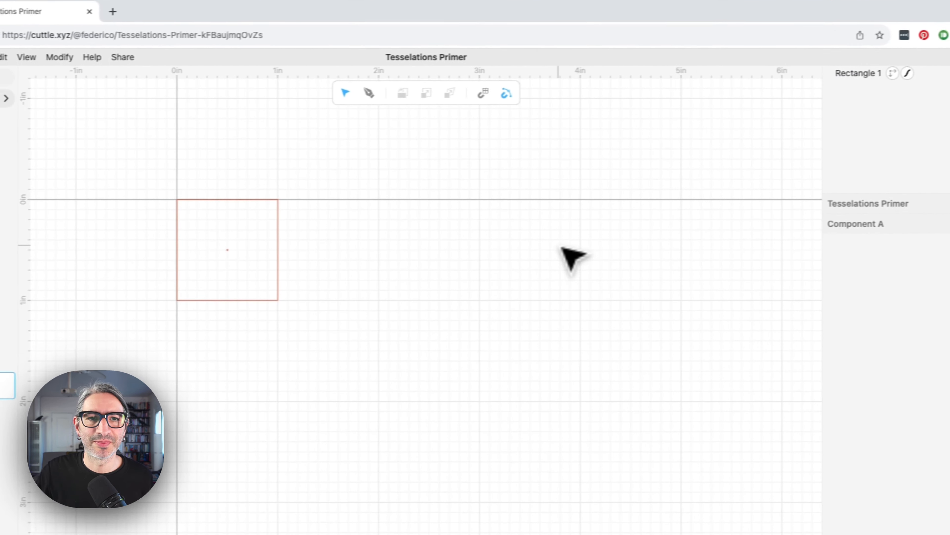
{"action": "mouse_move", "coordinate": [422, 92]}
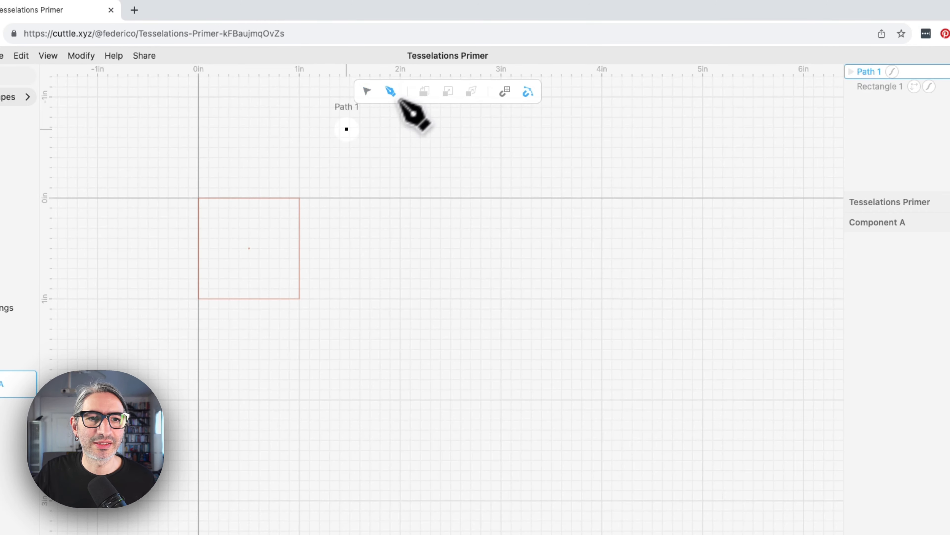
{"action": "left_click", "coordinate": [197, 199]}
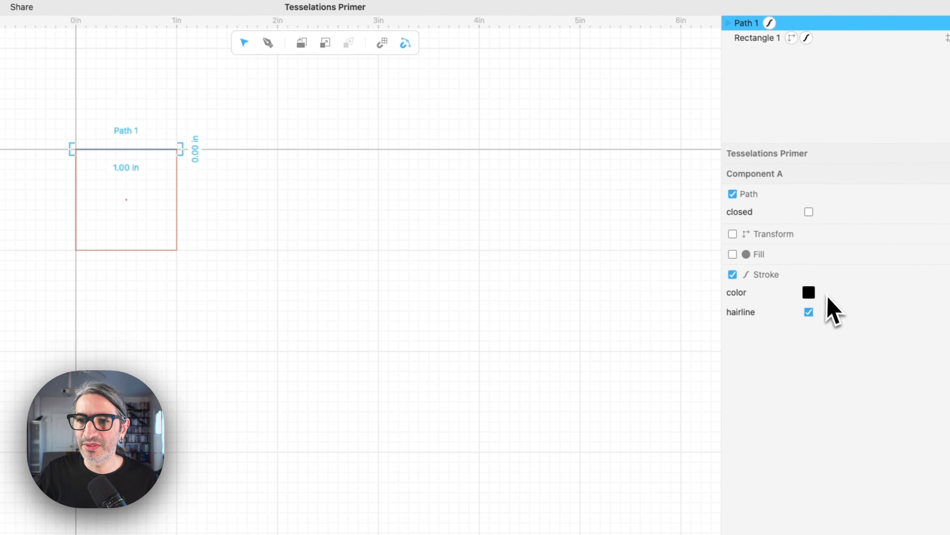
{"action": "left_click", "coordinate": [809, 292]}
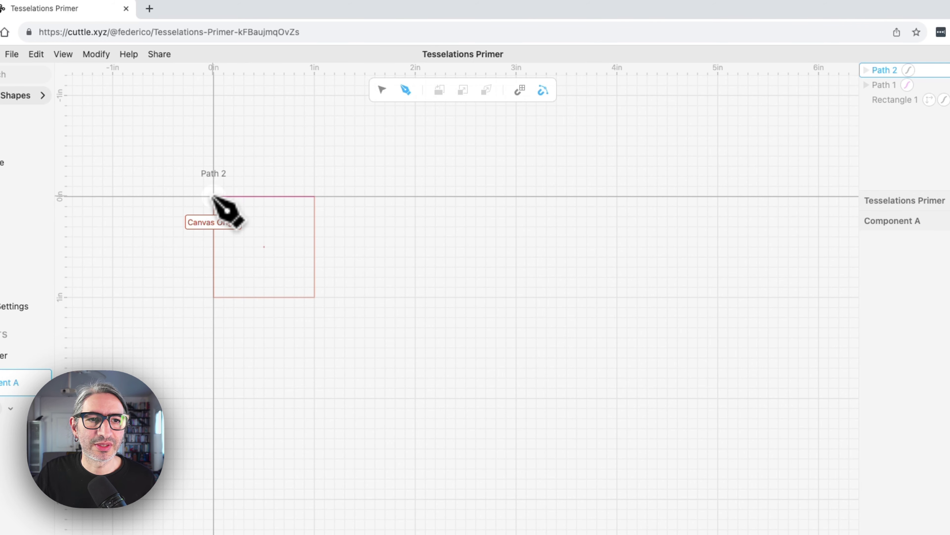
{"action": "left_click", "coordinate": [213, 297]}
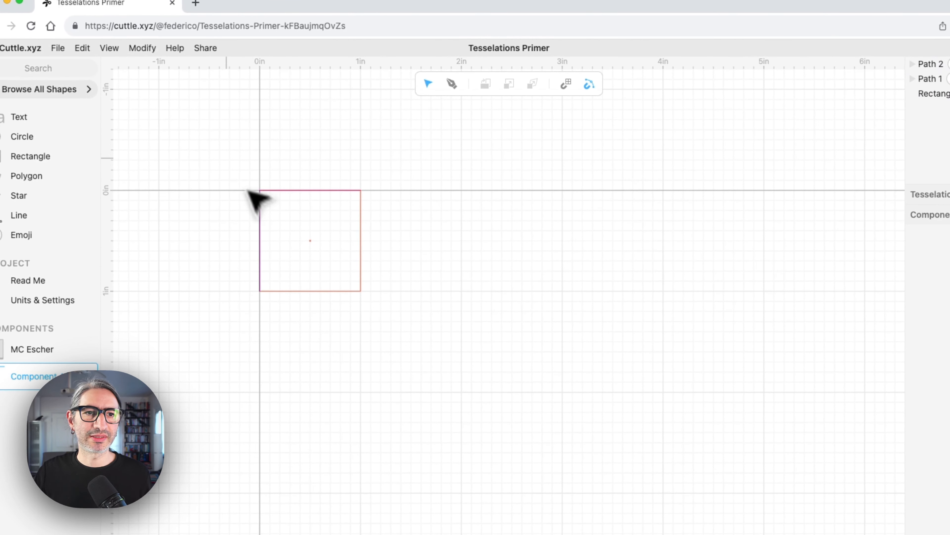
- Tile Repeat Path 1 and Path 2 so the edge lines grid over the squares
{"action": "left_click", "coordinate": [143, 48]}
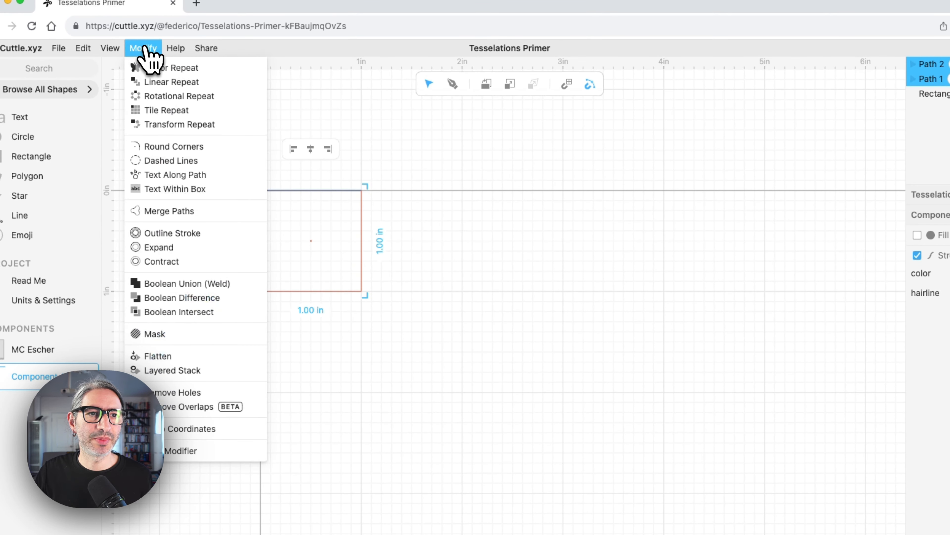
{"action": "left_click", "coordinate": [166, 110]}
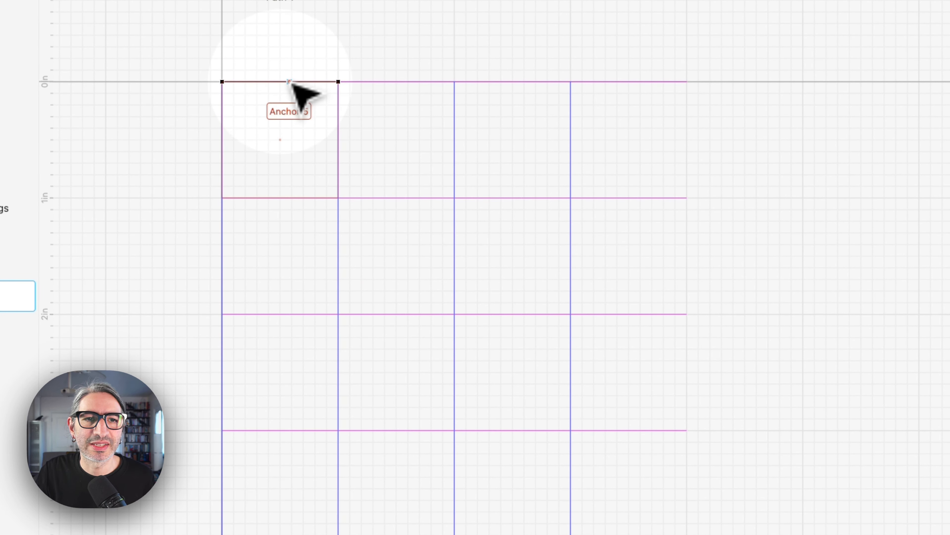
- Drag the midpoints of Path 1 and Path 2 into notches forming an interlocking zigzag grid
{"action": "left_click_drag", "start_coordinate": [288, 82], "coordinate": [288, 100]}
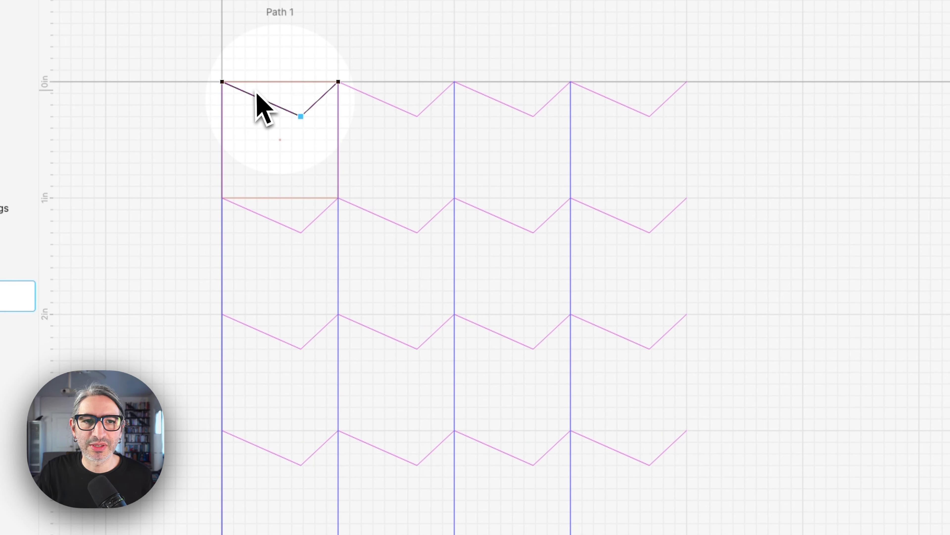
{"action": "mouse_move", "coordinate": [438, 229]}
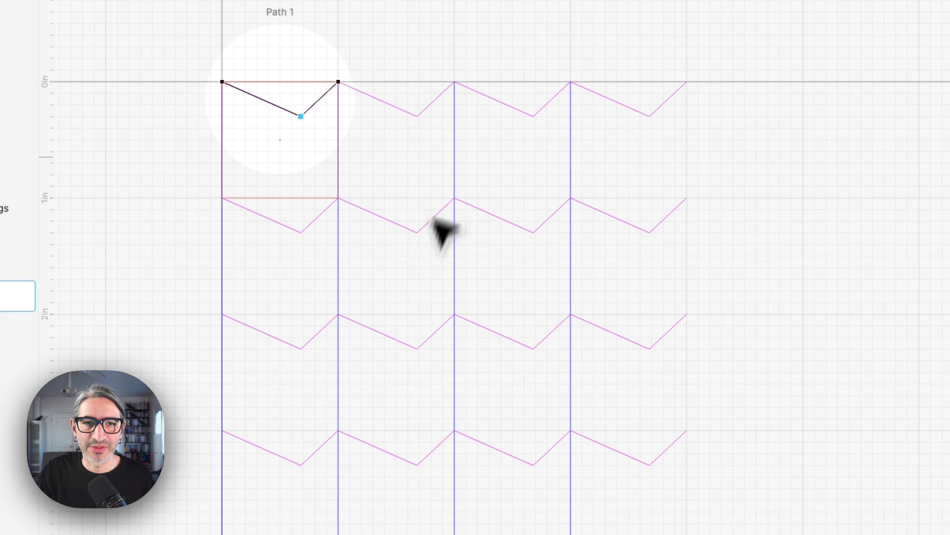
{"action": "mouse_move", "coordinate": [492, 32]}
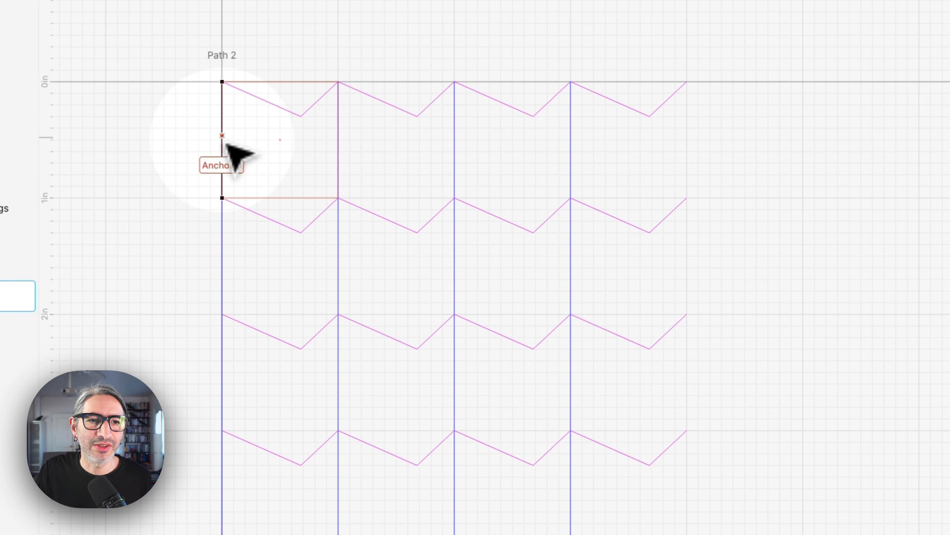
{"action": "left_click_drag", "start_coordinate": [223, 134], "coordinate": [258, 159]}
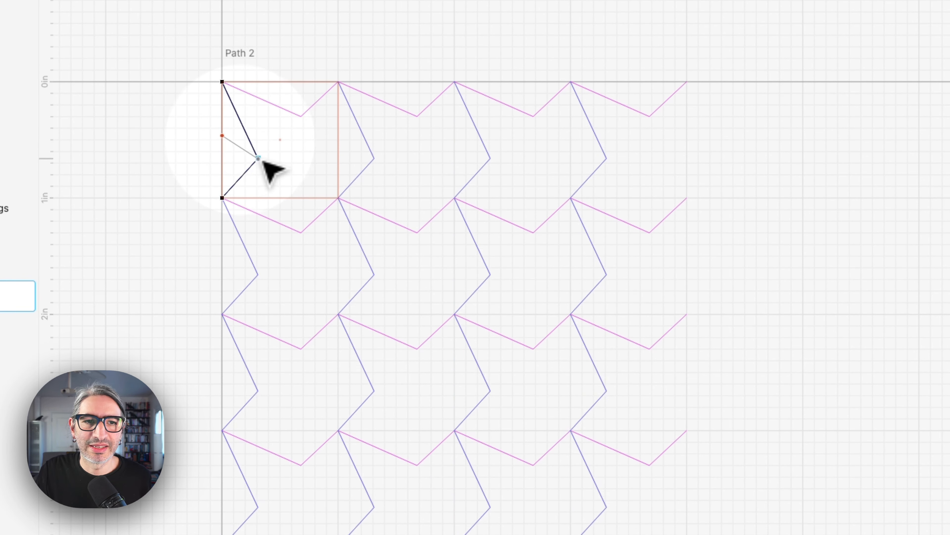
{"action": "left_click_drag", "start_coordinate": [259, 159], "coordinate": [212, 146]}
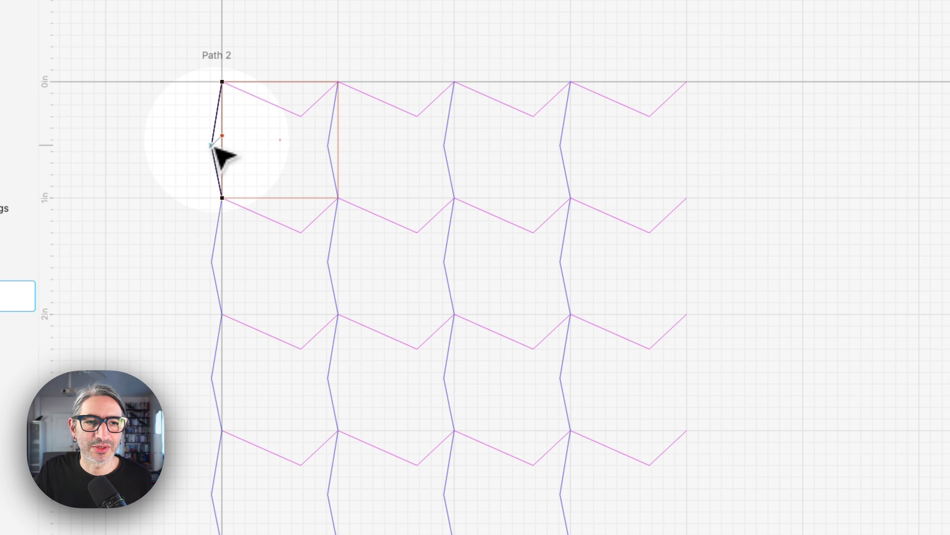
{"action": "left_click_drag", "start_coordinate": [212, 143], "coordinate": [258, 156]}
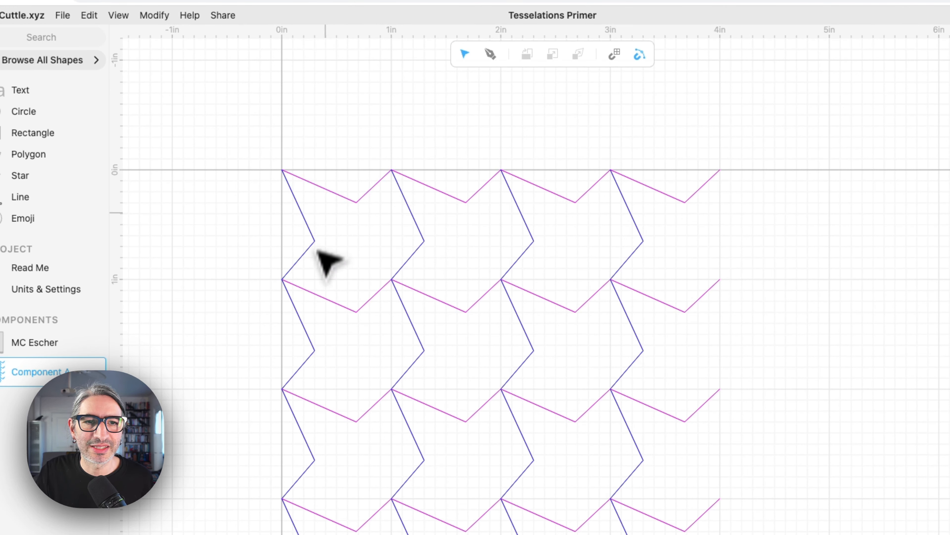
{"action": "mouse_move", "coordinate": [384, 236]}
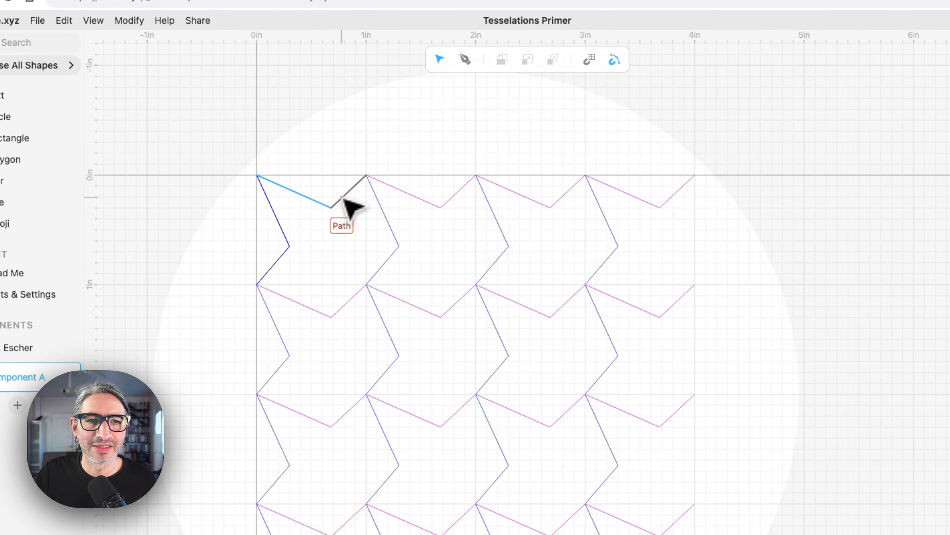
- Curve Path 1's lowered midpoint with Bézier handles so the tiles become hook shapes
{"action": "left_click", "coordinate": [342, 199]}
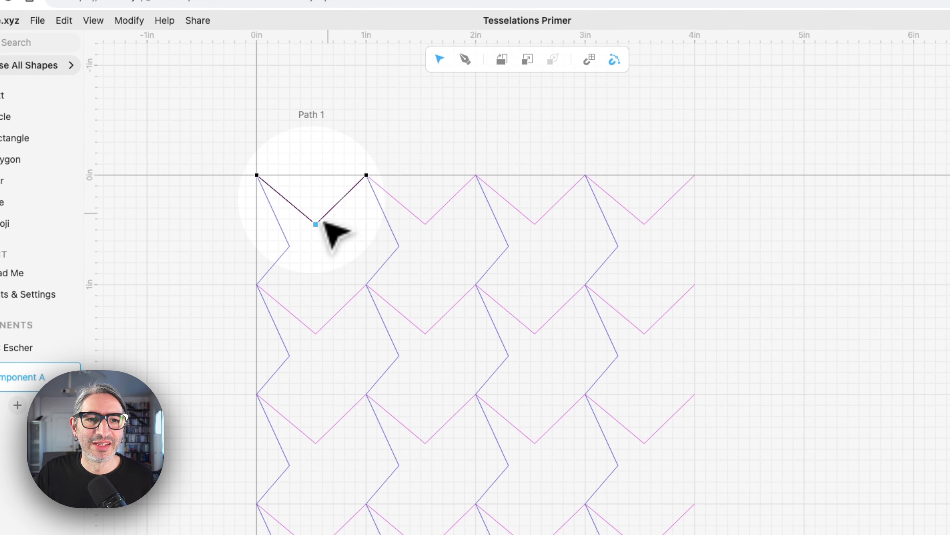
{"action": "left_click_drag", "start_coordinate": [315, 225], "coordinate": [348, 226]}
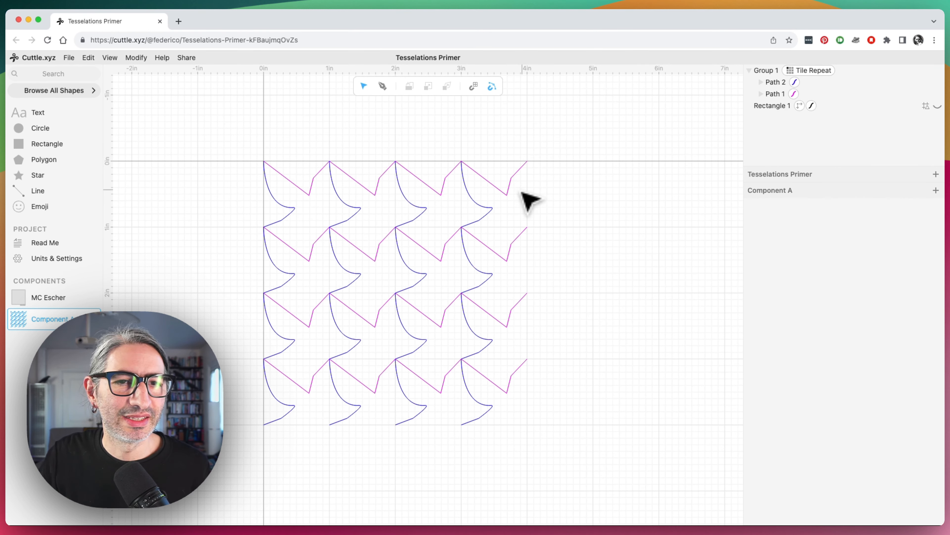
{"action": "mouse_move", "coordinate": [455, 142]}
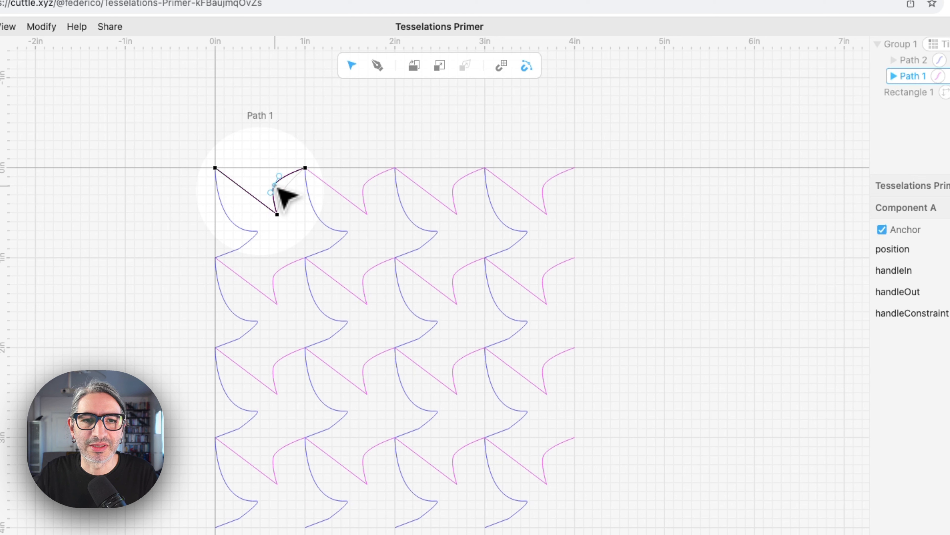
{"action": "left_click_drag", "start_coordinate": [275, 213], "coordinate": [289, 223]}
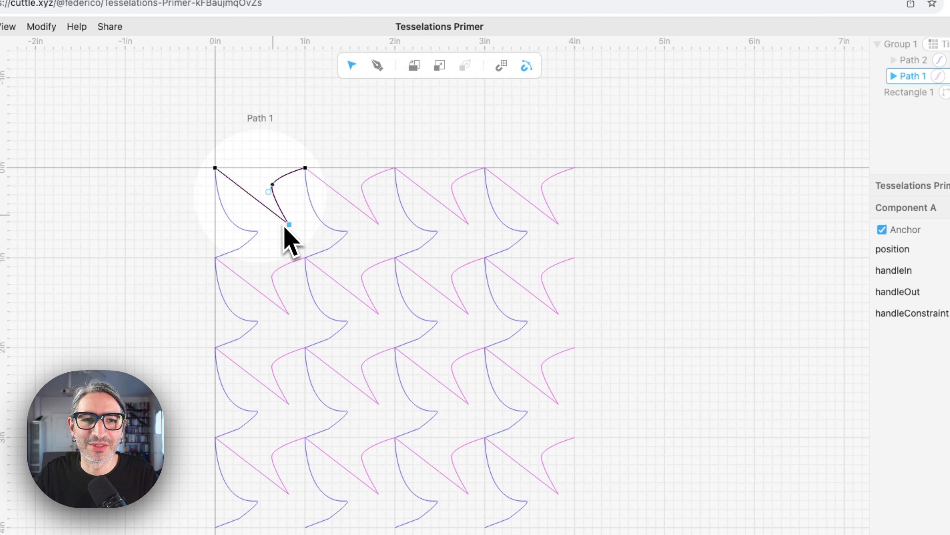
{"action": "left_click_drag", "start_coordinate": [288, 237], "coordinate": [291, 218]}
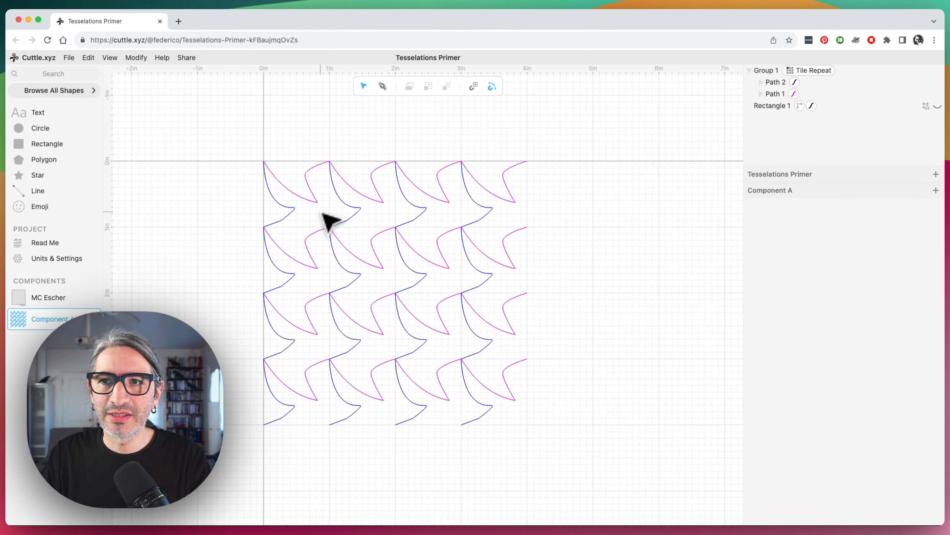
- Duplicate Component A into Component B and select its Rectangle 1 layer
{"action": "left_click", "coordinate": [296, 176]}
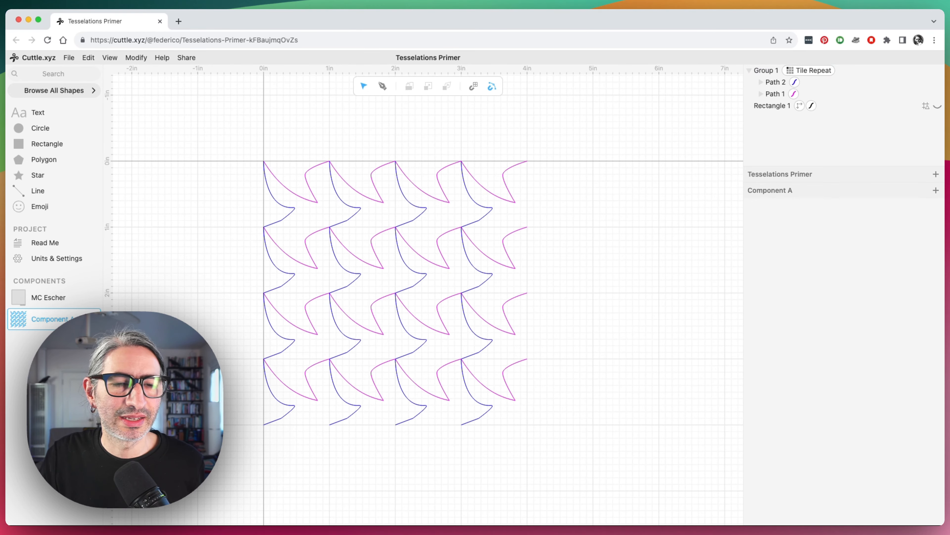
{"action": "right_click", "coordinate": [69, 322]}
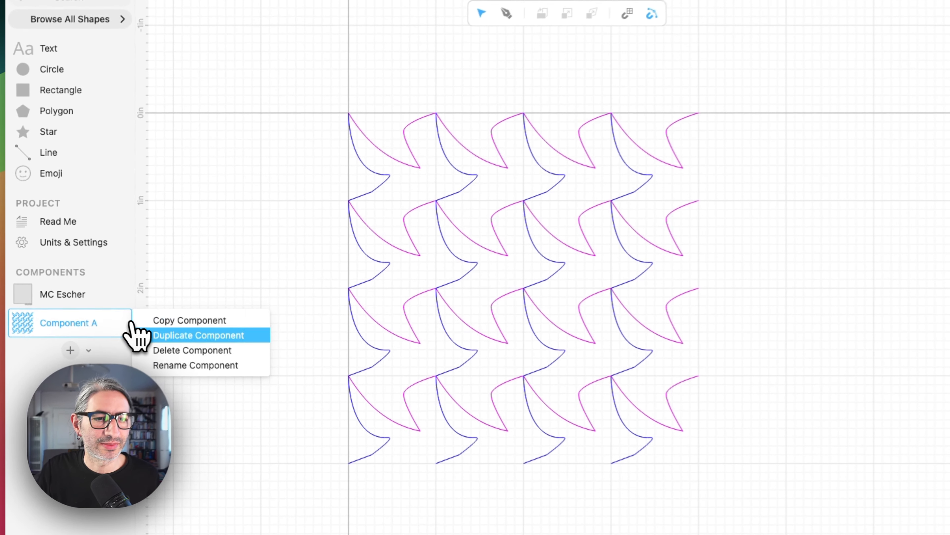
{"action": "left_click", "coordinate": [199, 335]}
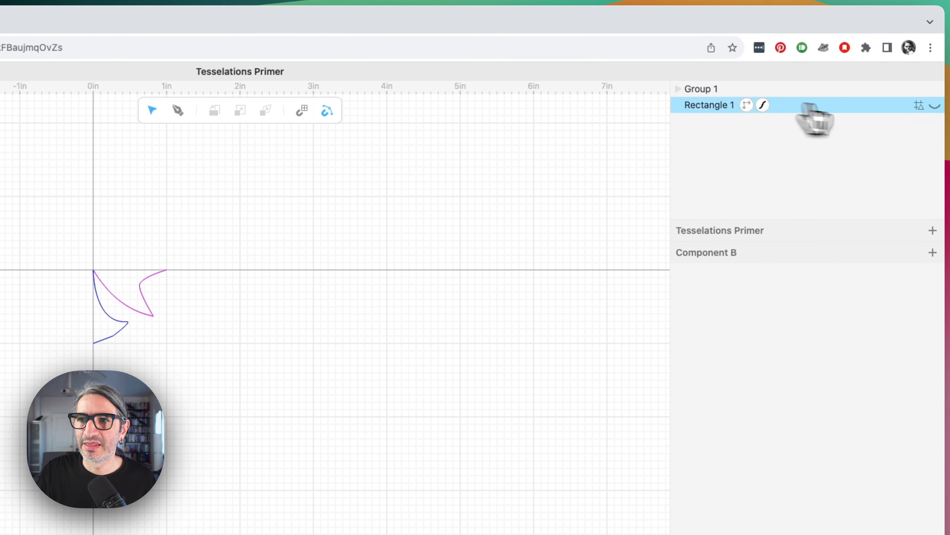
{"action": "left_click", "coordinate": [705, 89]}
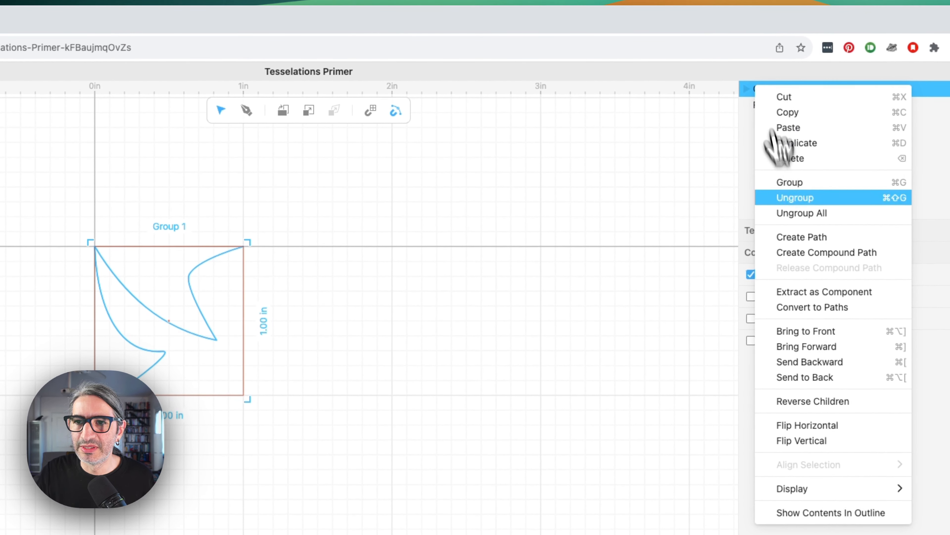
- Ungroup Group 1, duplicate the left edge path, and remove the square Rectangle 1 guide
{"action": "left_click", "coordinate": [795, 198]}
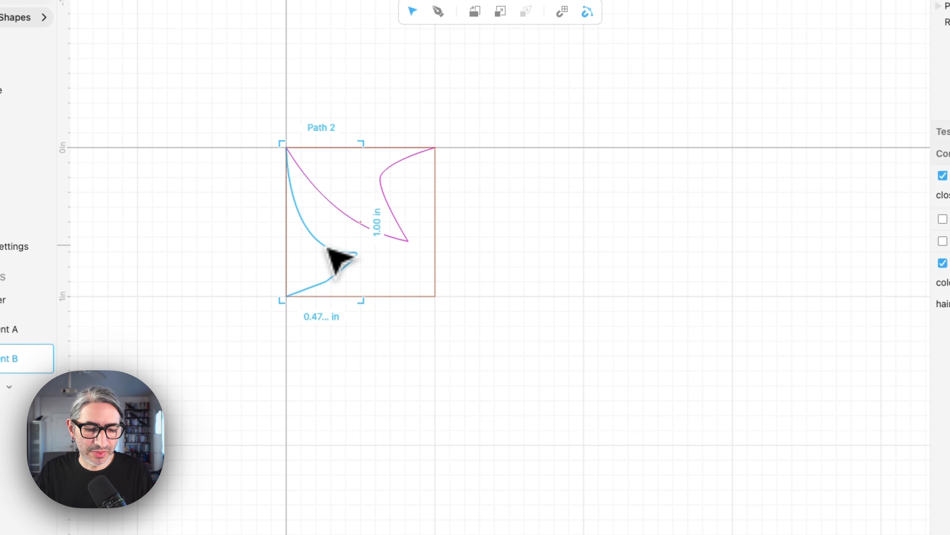
{"action": "right_click", "coordinate": [338, 261]}
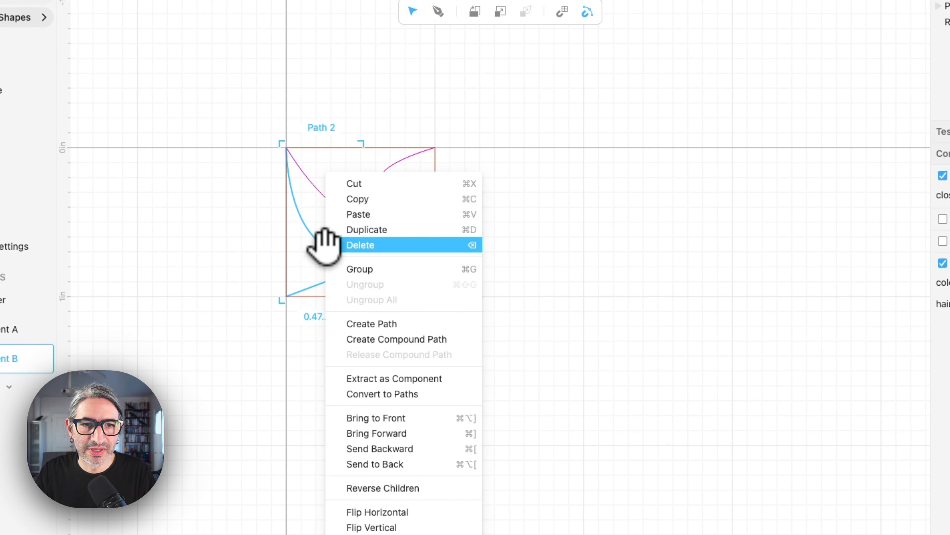
{"action": "mouse_move", "coordinate": [363, 302]}
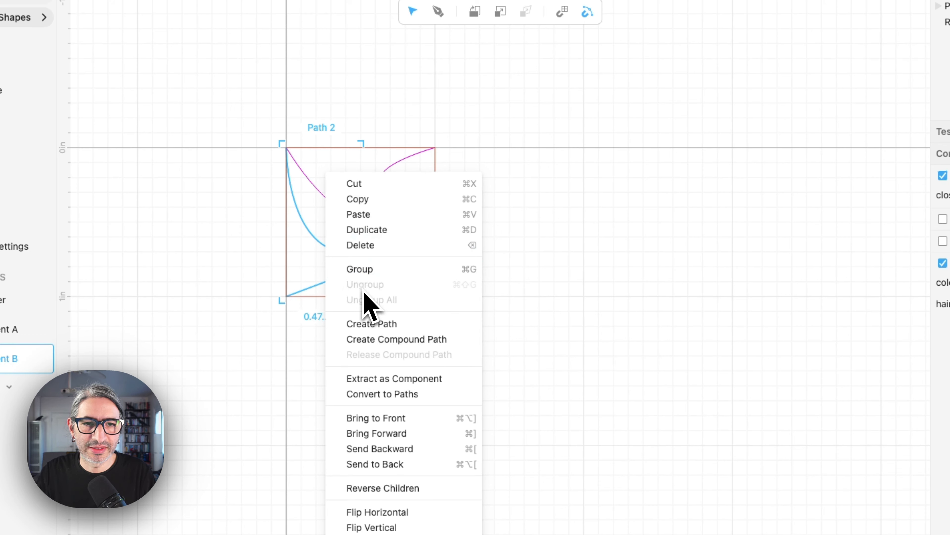
{"action": "left_click", "coordinate": [396, 339]}
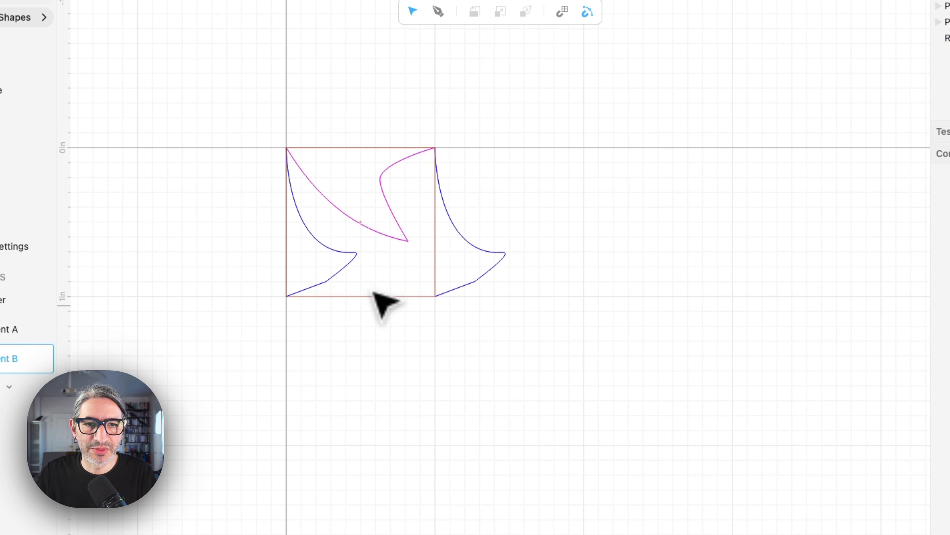
{"action": "left_click", "coordinate": [359, 221]}
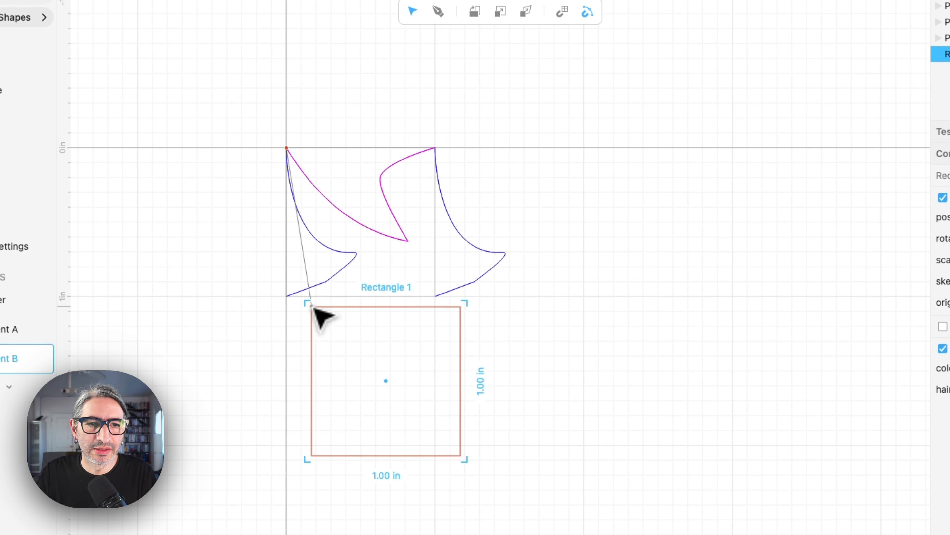
{"action": "key", "text": "Cmd+z"}
{"action": "type", "text": "Tu"}
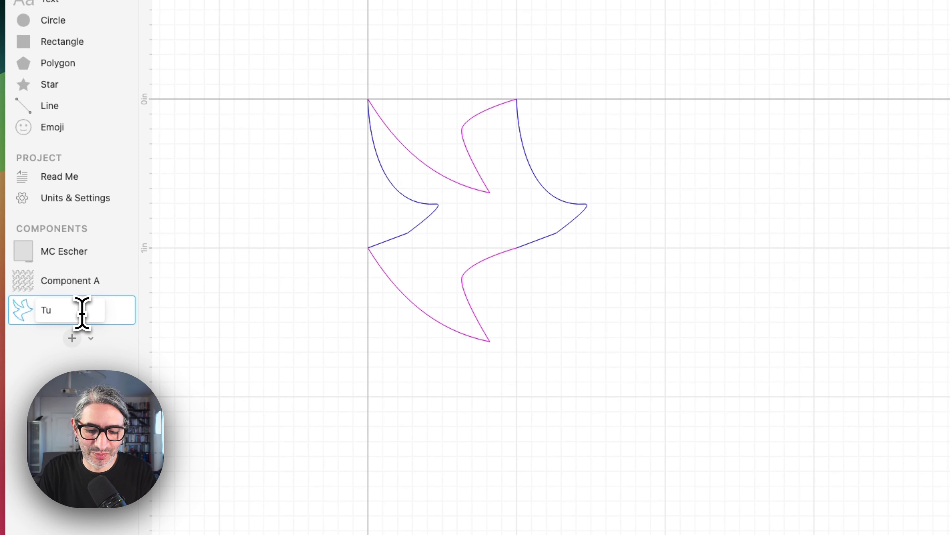
- Rename the component Tile, add a new component, and Tile Repeat a Tile instance in it
{"action": "type", "text": "ile"}
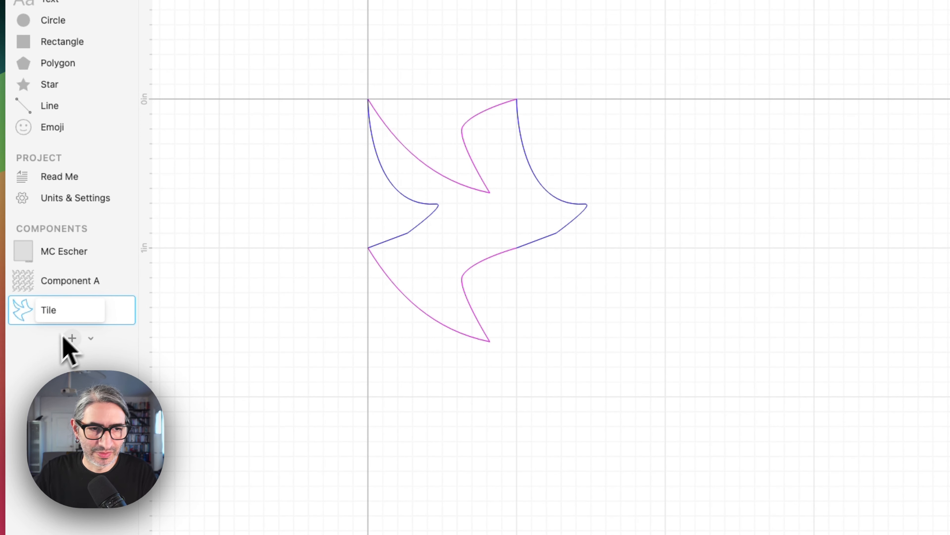
{"action": "left_click", "coordinate": [91, 339]}
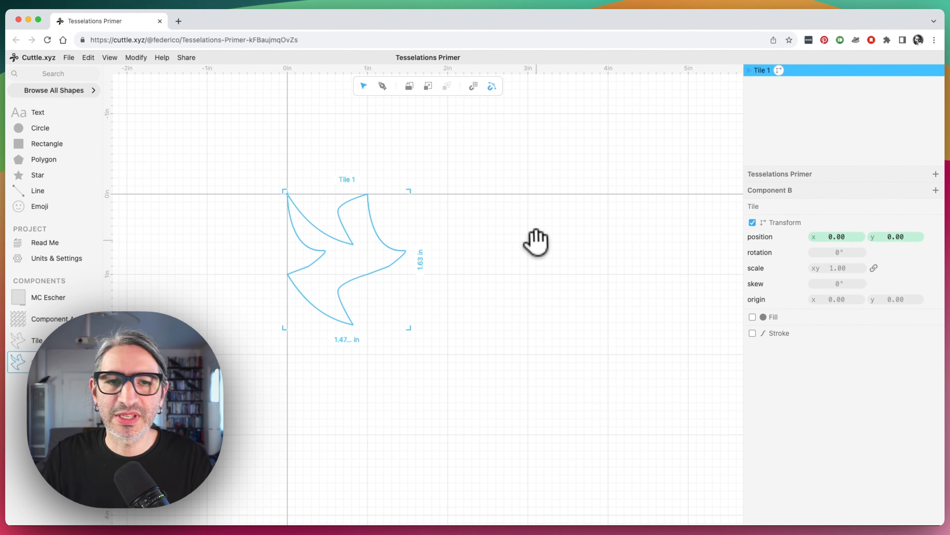
{"action": "left_click", "coordinate": [135, 57]}
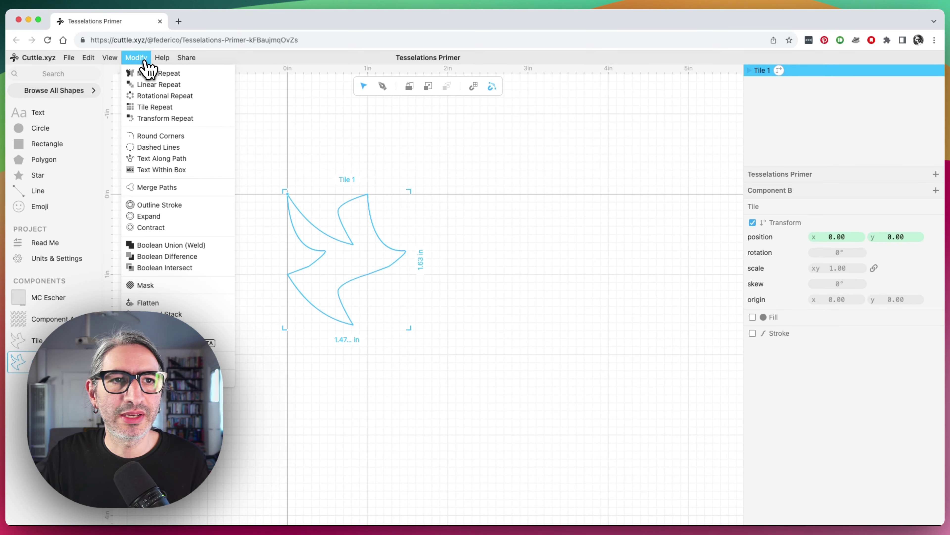
{"action": "left_click", "coordinate": [155, 107]}
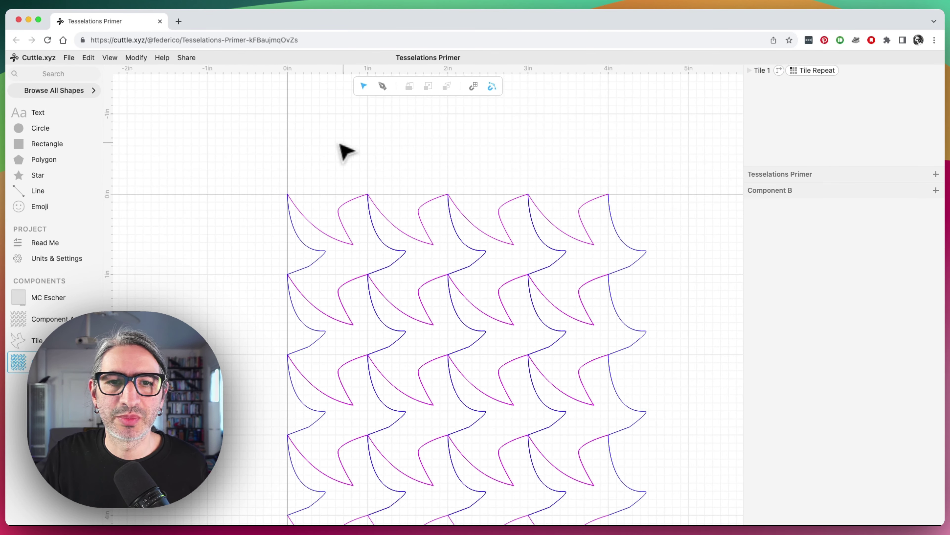
- Raise the Tile Repeat's repetitions1 to enlarge the bird tessellation grid
{"action": "scroll", "scroll_direction": "down", "scroll_amount": 3}
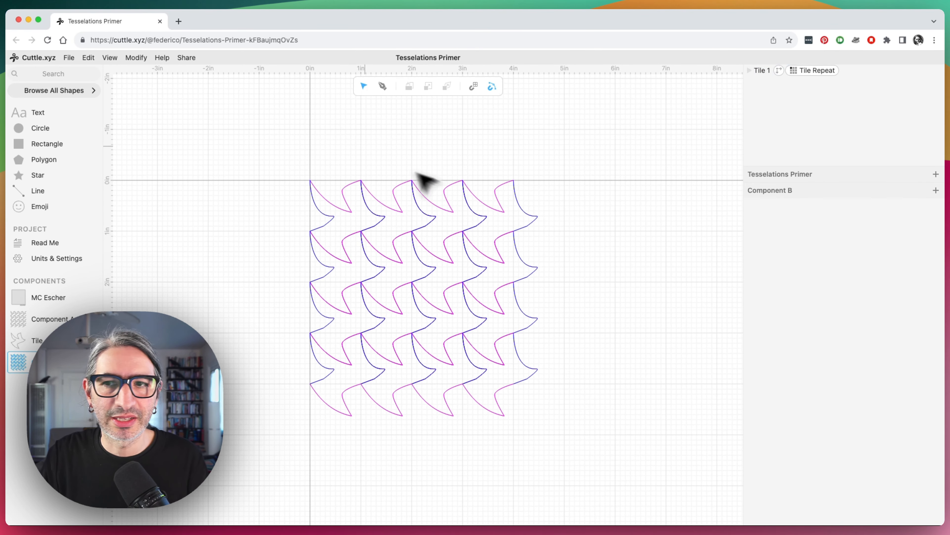
{"action": "left_click", "coordinate": [812, 70]}
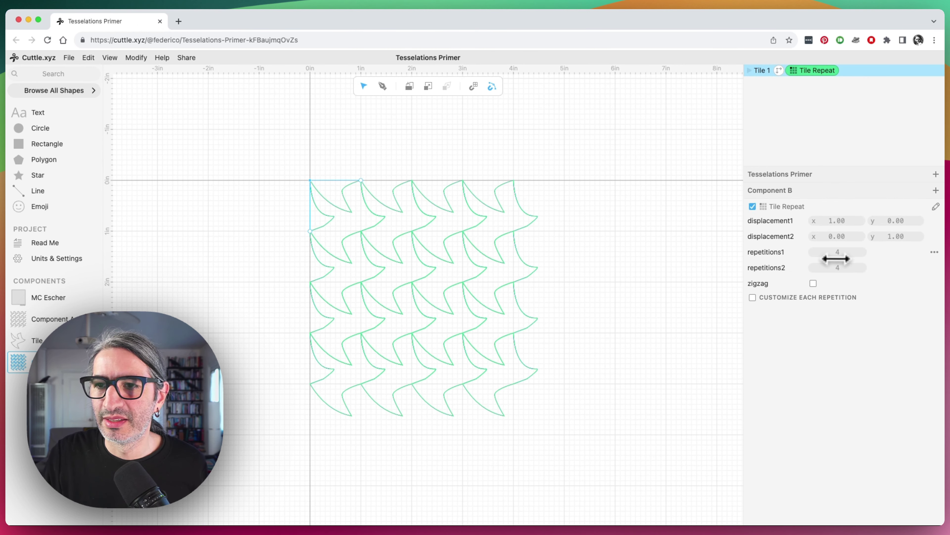
{"action": "left_click_drag", "start_coordinate": [837, 259], "coordinate": [838, 258]}
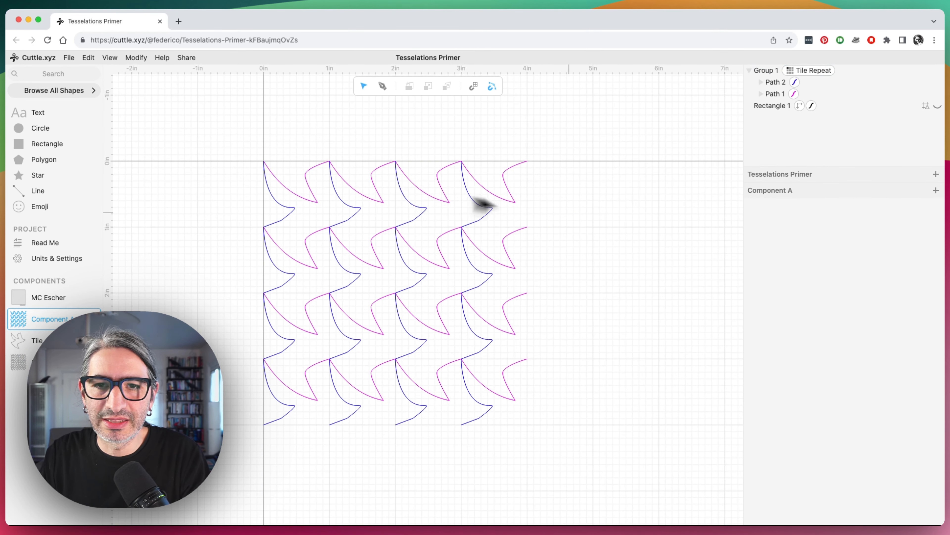
{"action": "mouse_move", "coordinate": [521, 260]}
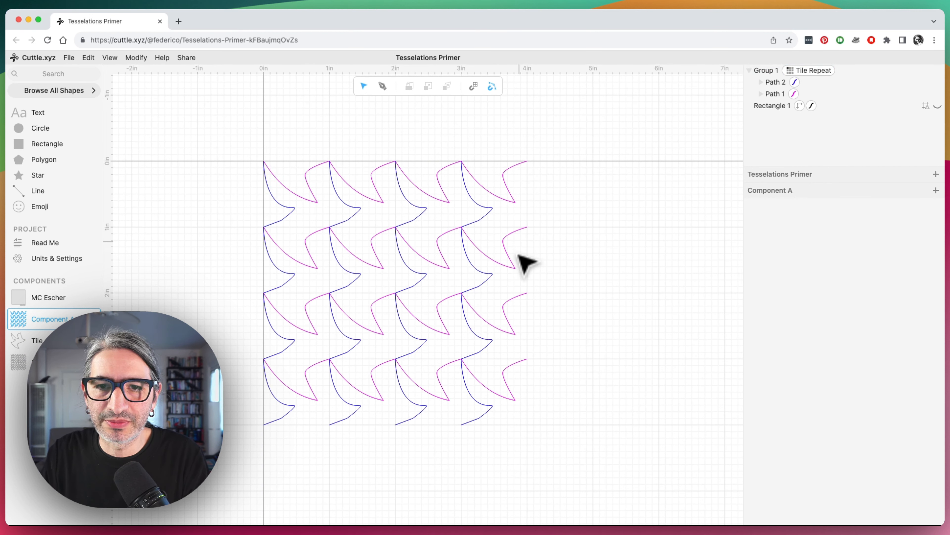
{"action": "mouse_move", "coordinate": [360, 438]}
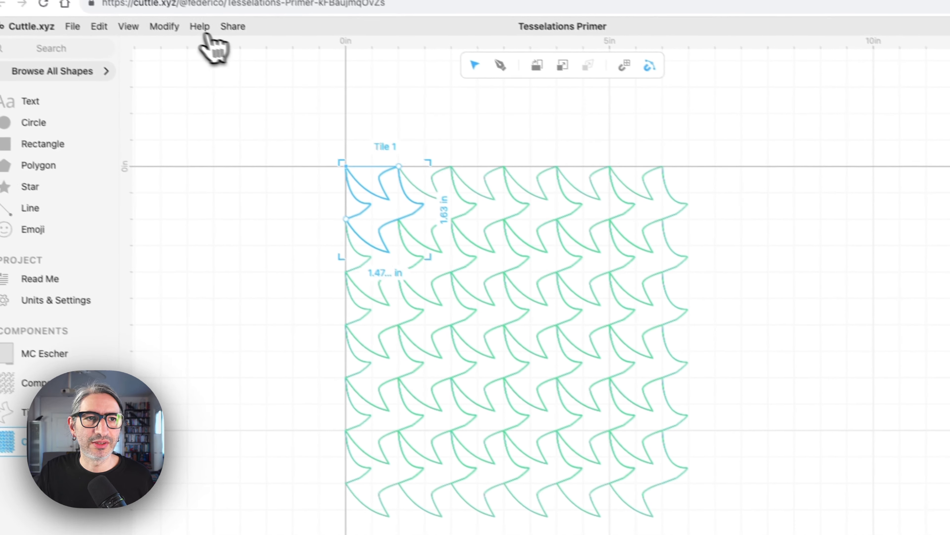
- Bring up the Modify menu listing Remove Overlaps for the Tile grid
{"action": "left_click", "coordinate": [165, 26]}
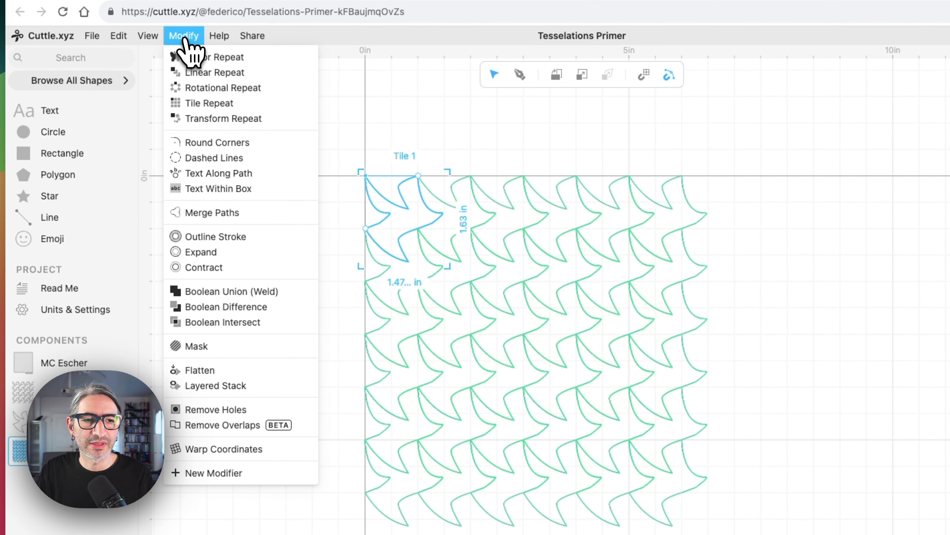
{"action": "mouse_move", "coordinate": [226, 307]}
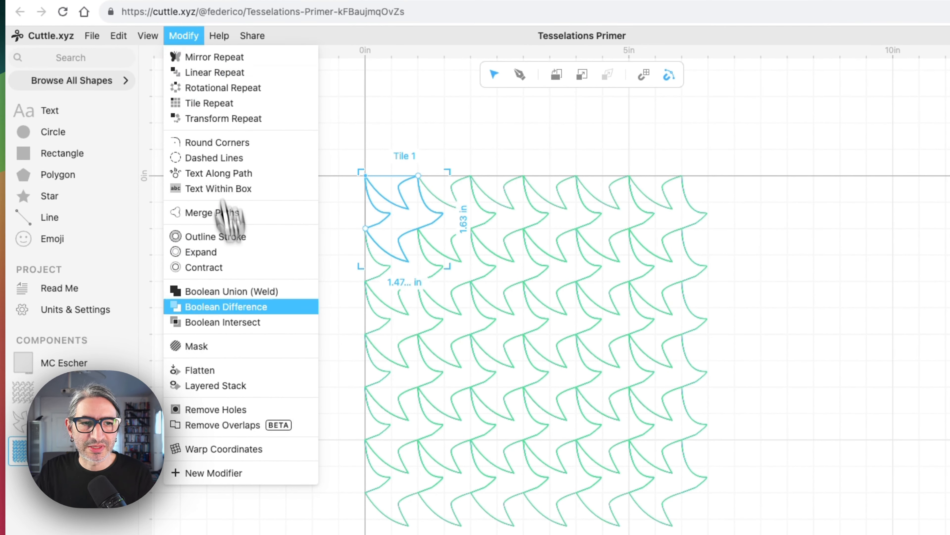